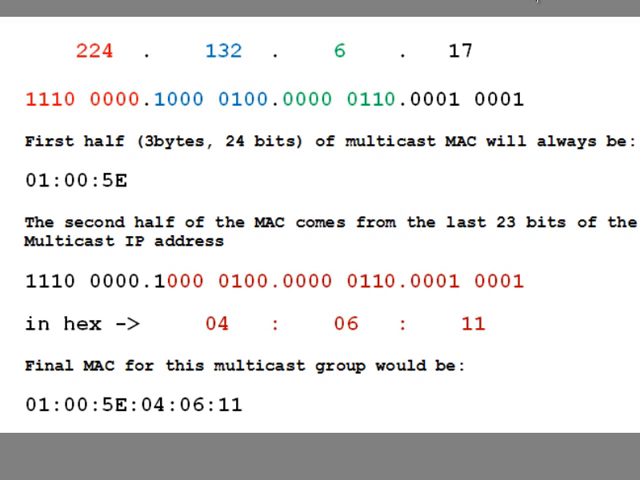
mouse_move(186, 60)
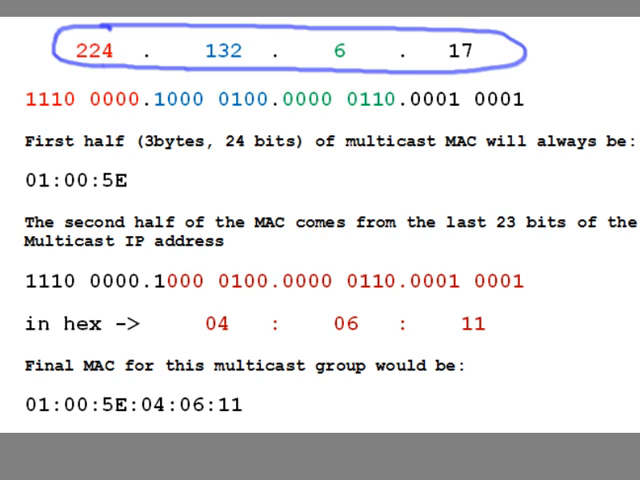
Circle 224.132.6.17 and outline its binary octets on the multicast MAC slide
drag(30, 80, 16, 110)
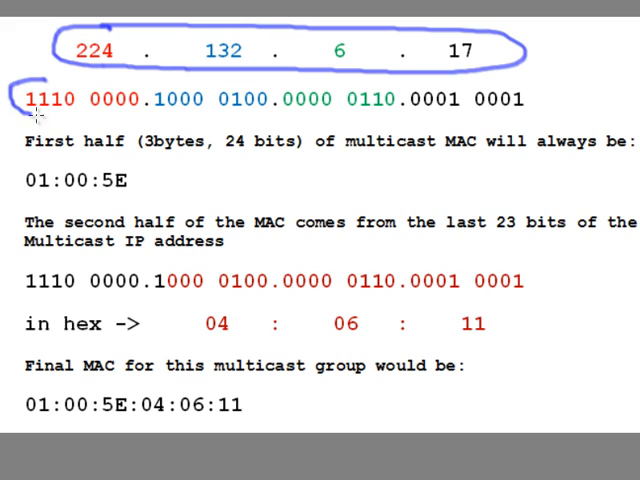
drag(30, 120, 460, 122)
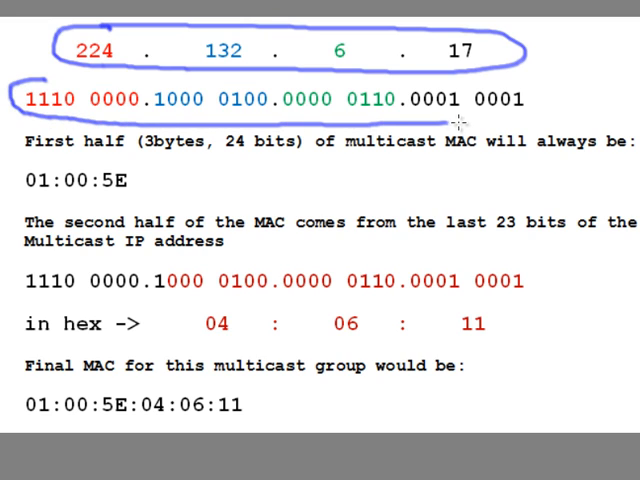
drag(248, 70, 456, 120)
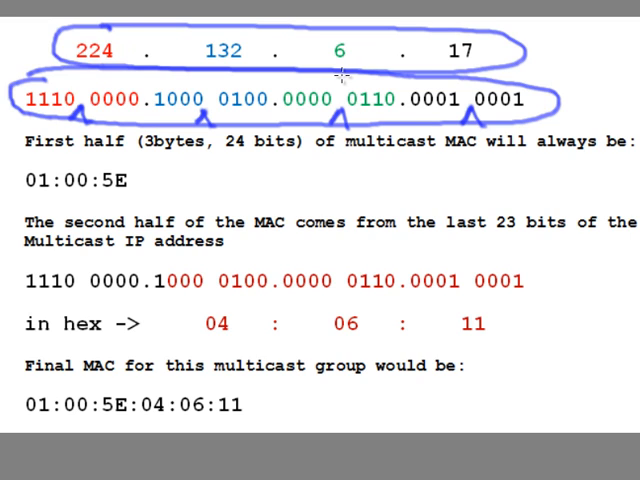
mouse_move(348, 48)
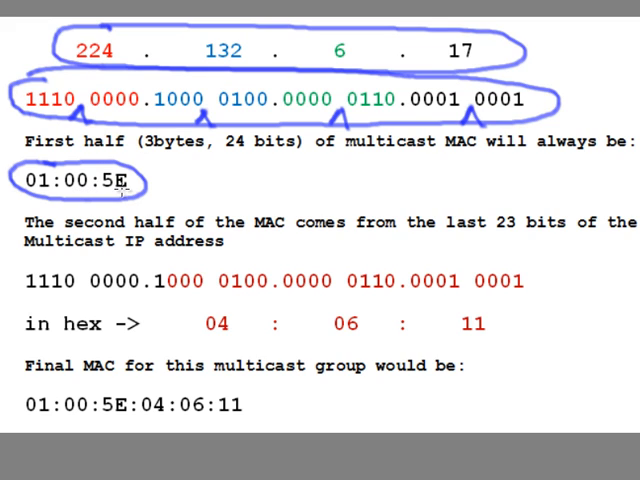
mouse_move(128, 184)
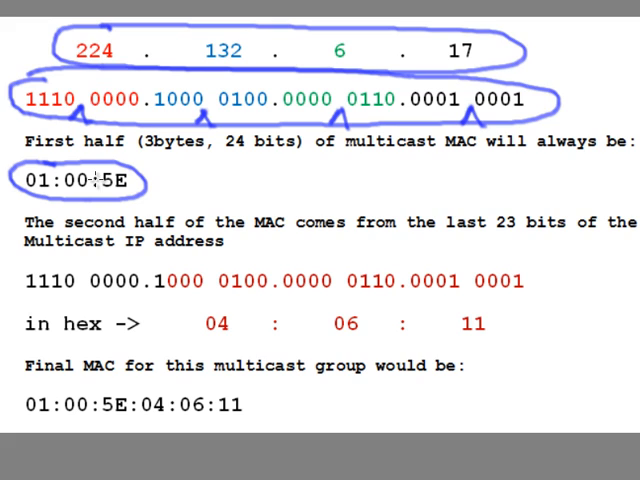
mouse_move(256, 180)
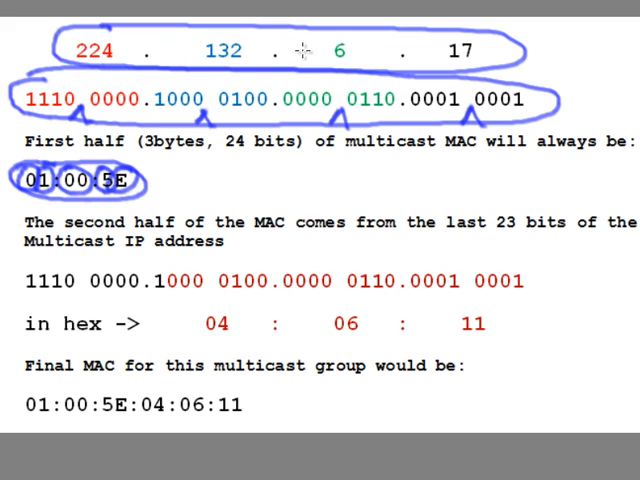
mouse_move(178, 172)
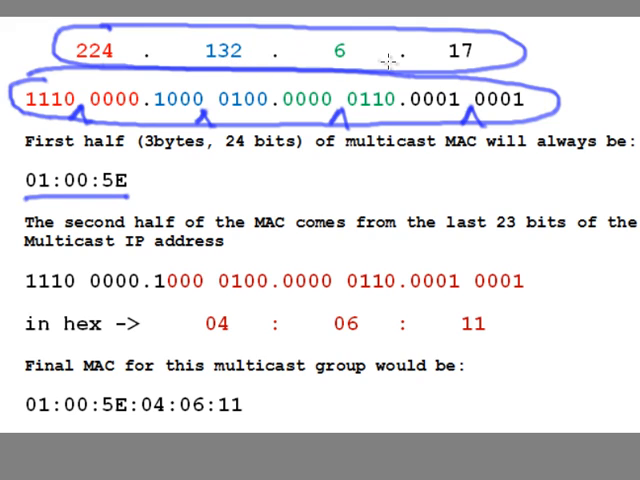
mouse_move(428, 72)
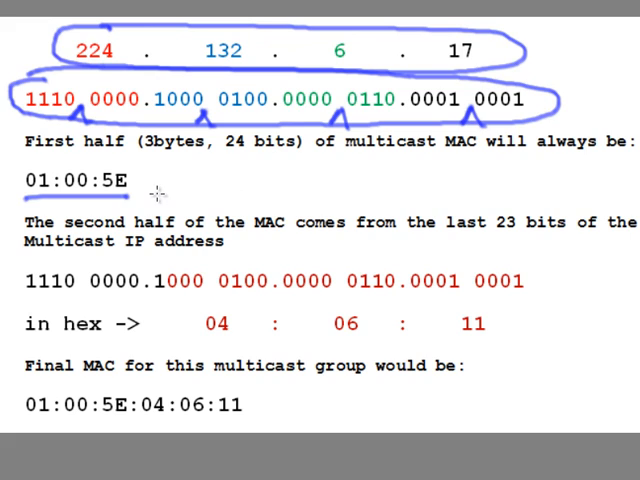
Underline the fixed MAC prefix 01:00:5E in place of the erased circles
drag(156, 192, 310, 196)
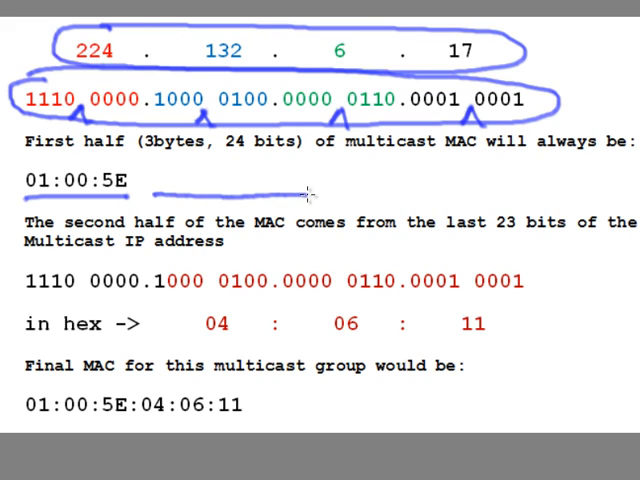
mouse_move(302, 184)
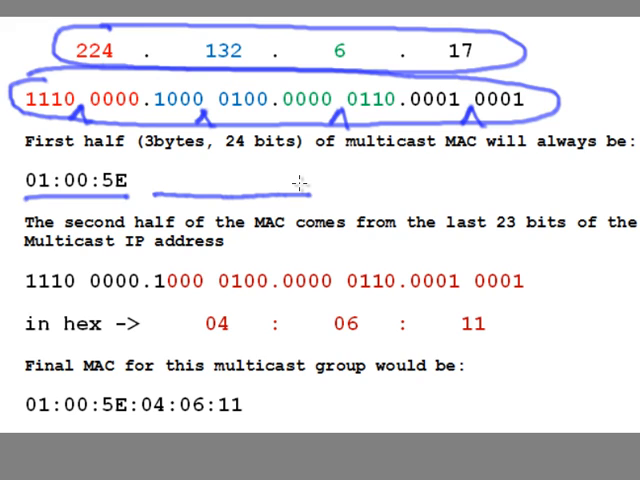
mouse_move(328, 262)
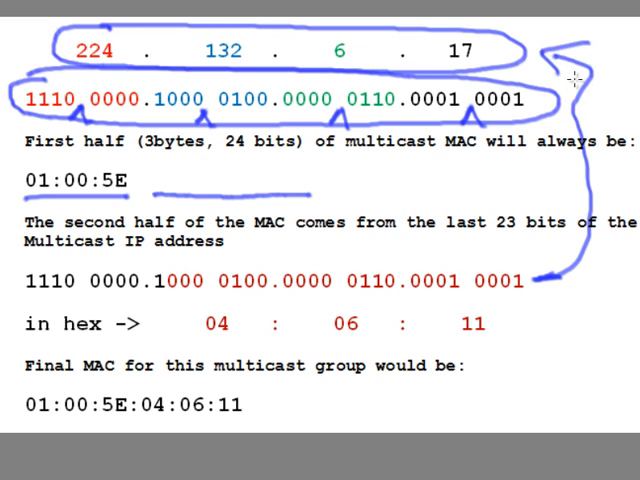
mouse_move(588, 108)
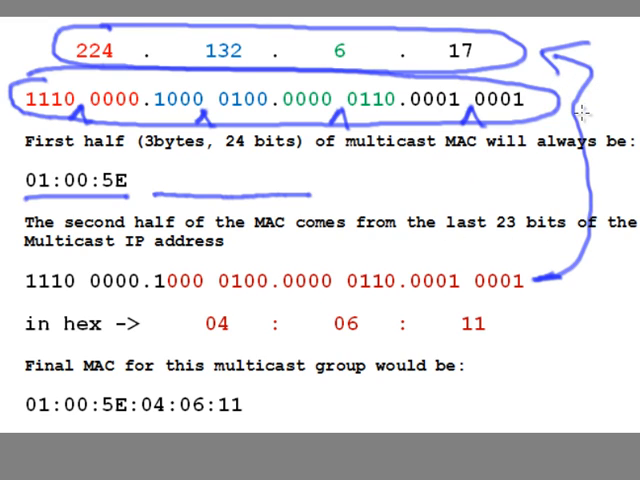
mouse_move(454, 298)
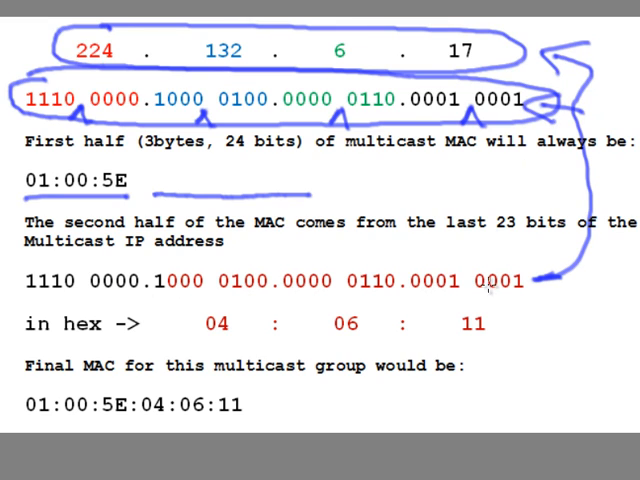
mouse_move(252, 272)
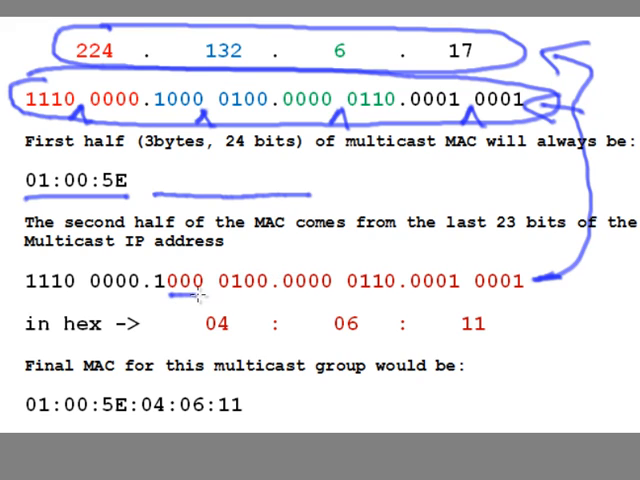
Underline the last 23 bits on the MAC's binary line
drag(190, 296, 450, 296)
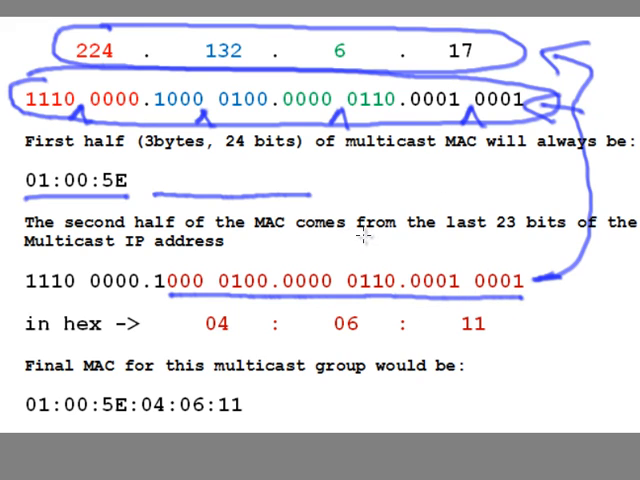
mouse_move(440, 256)
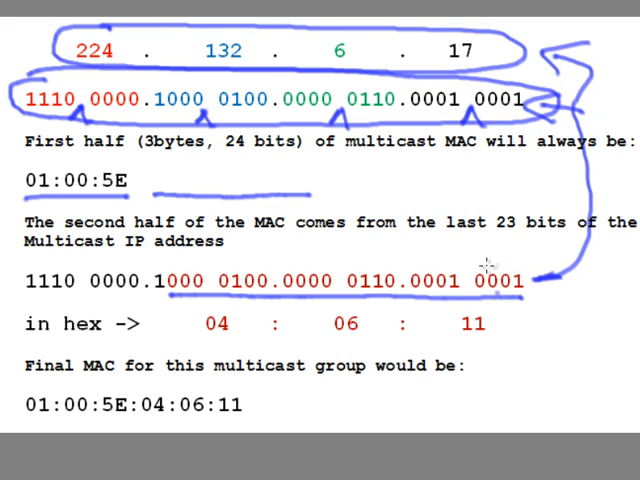
mouse_move(500, 296)
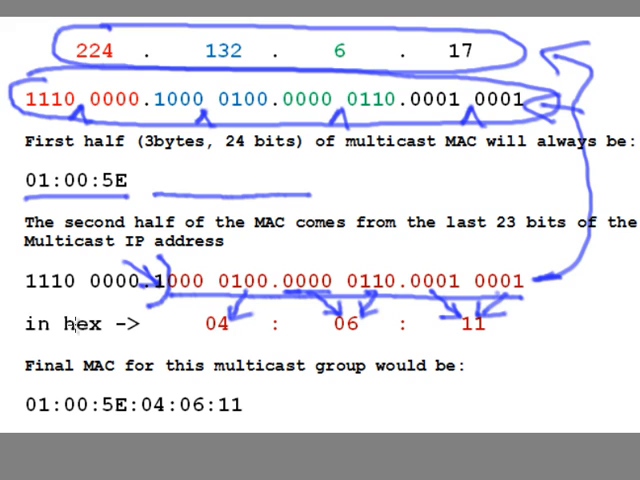
mouse_move(76, 324)
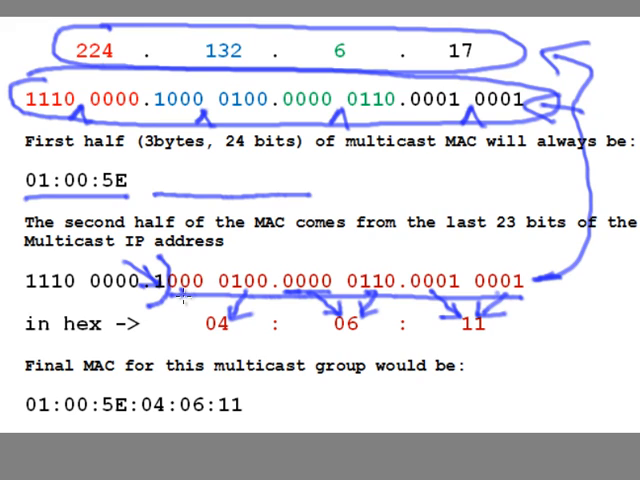
mouse_move(188, 320)
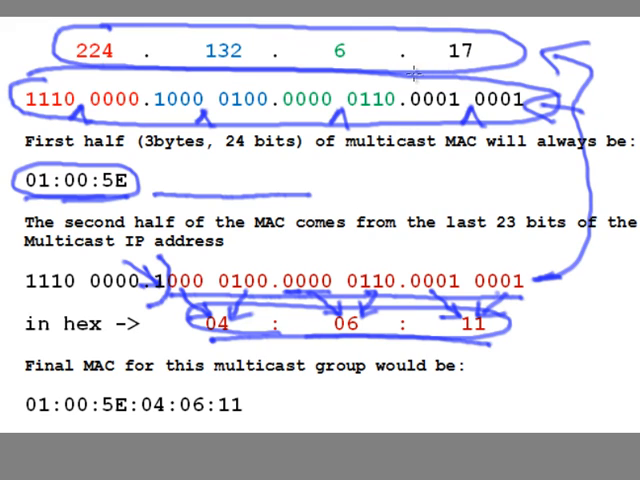
mouse_move(360, 252)
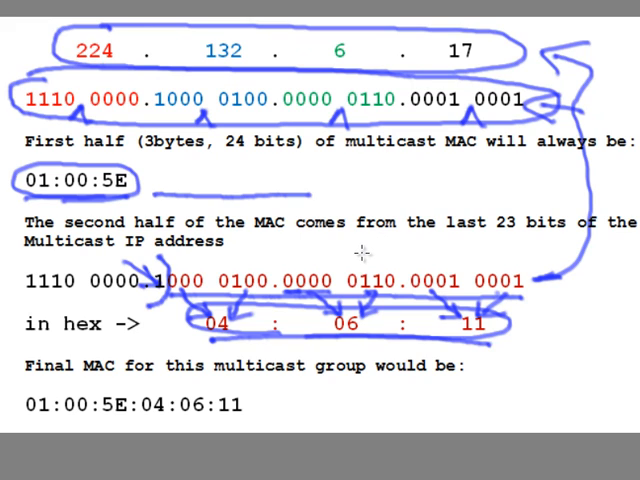
mouse_move(28, 418)
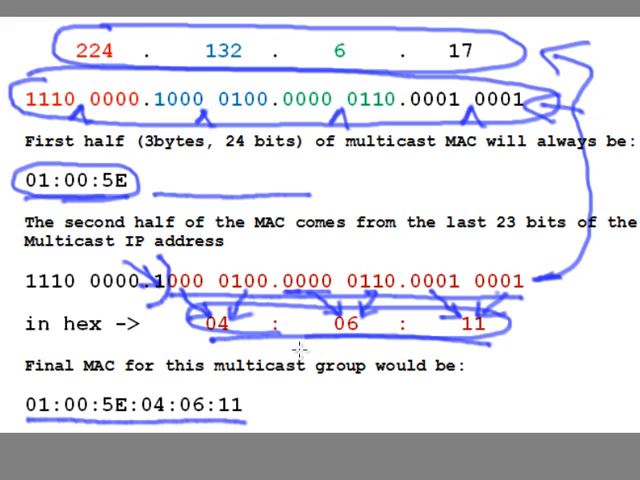
mouse_move(212, 436)
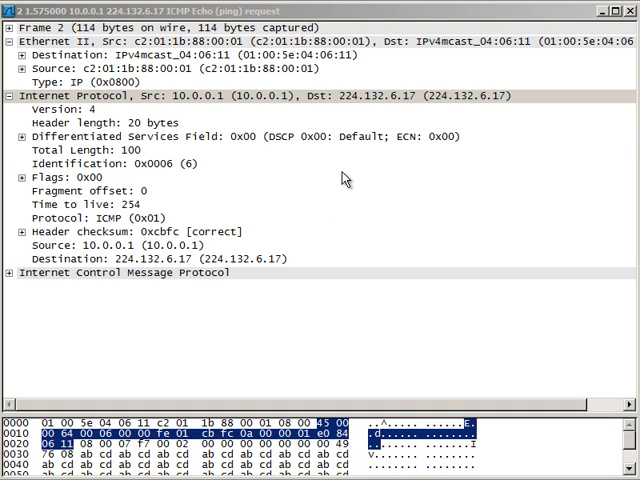
mouse_move(266, 232)
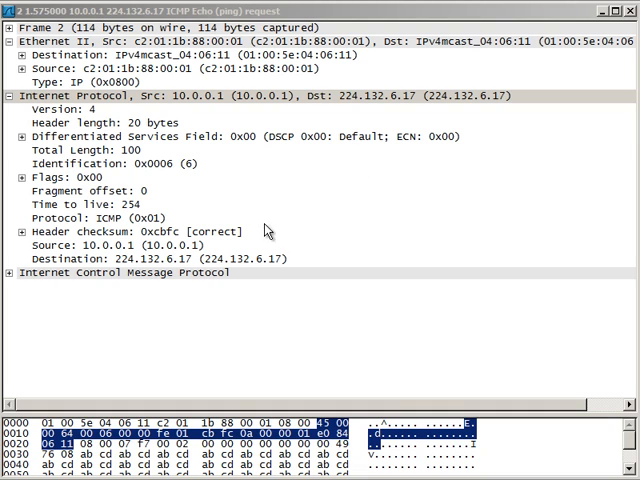
mouse_move(344, 100)
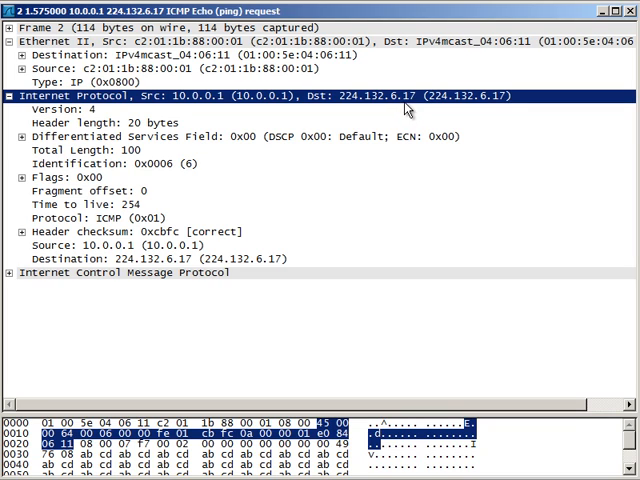
mouse_move(402, 108)
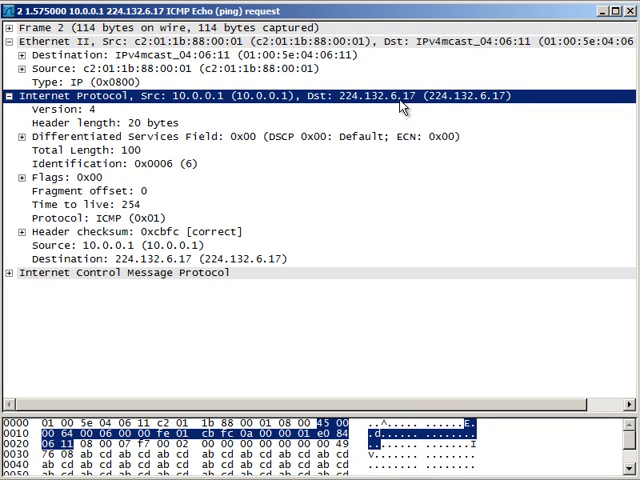